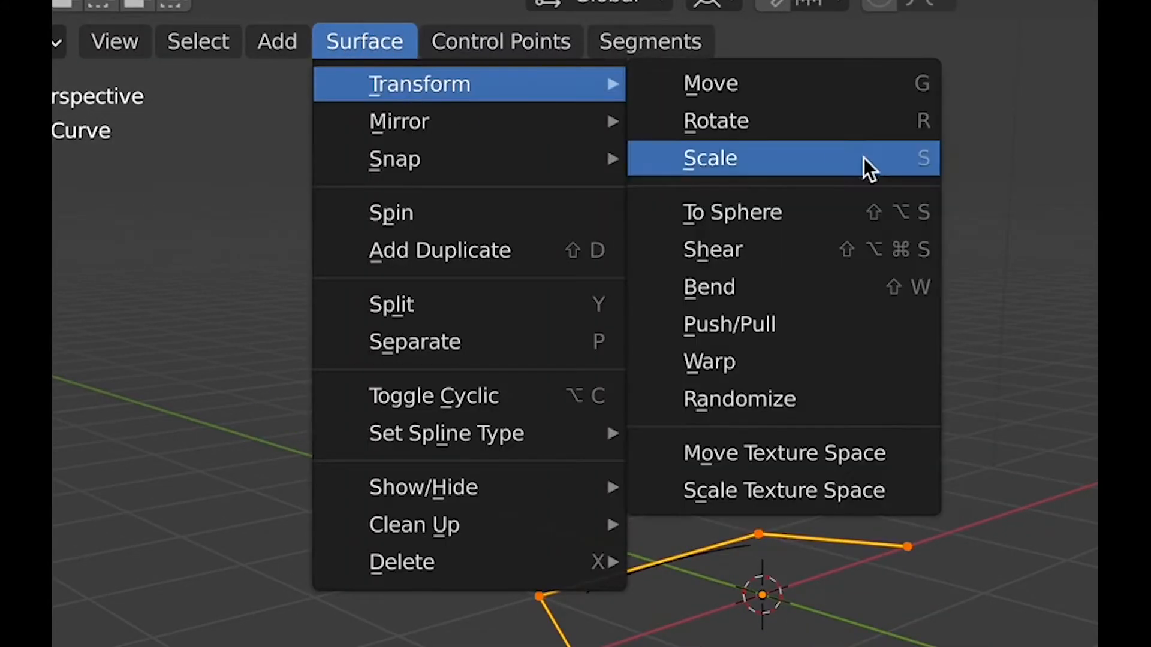
pyautogui.moveTo(770, 266)
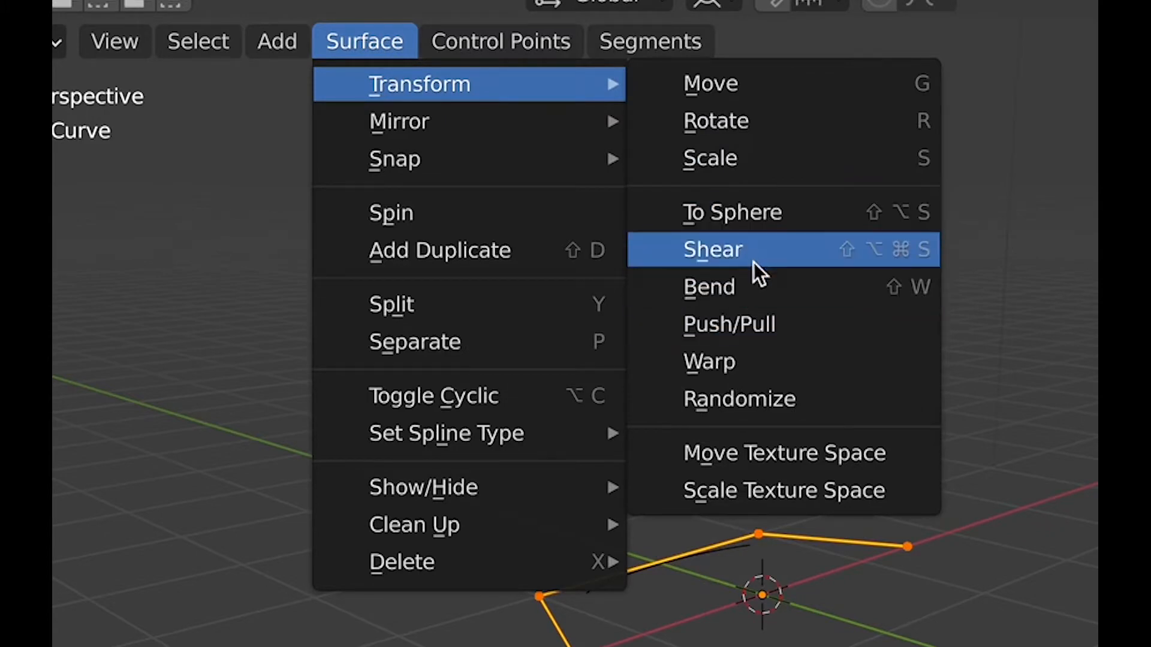
# Shear the selected cube geometry along Z to an offset of about 2.07.
pyautogui.click(712, 249)
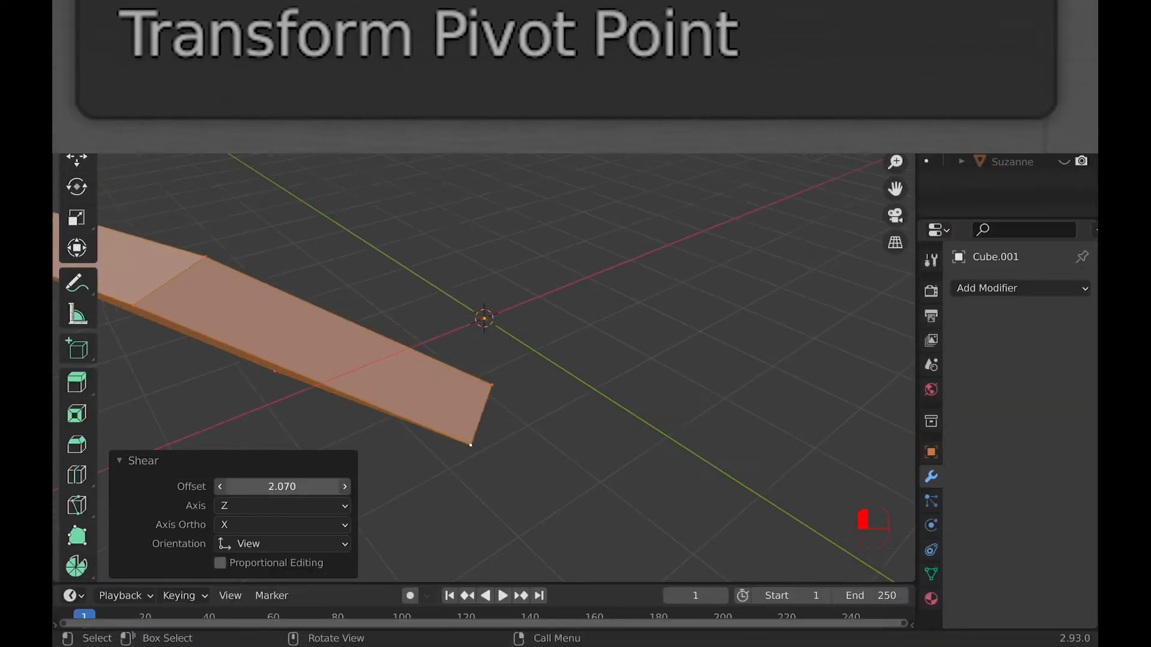
# Set the shear Axis to X, Axis Ortho to Y, orientation View, giving a 0.73 offset.
pyautogui.click(282, 525)
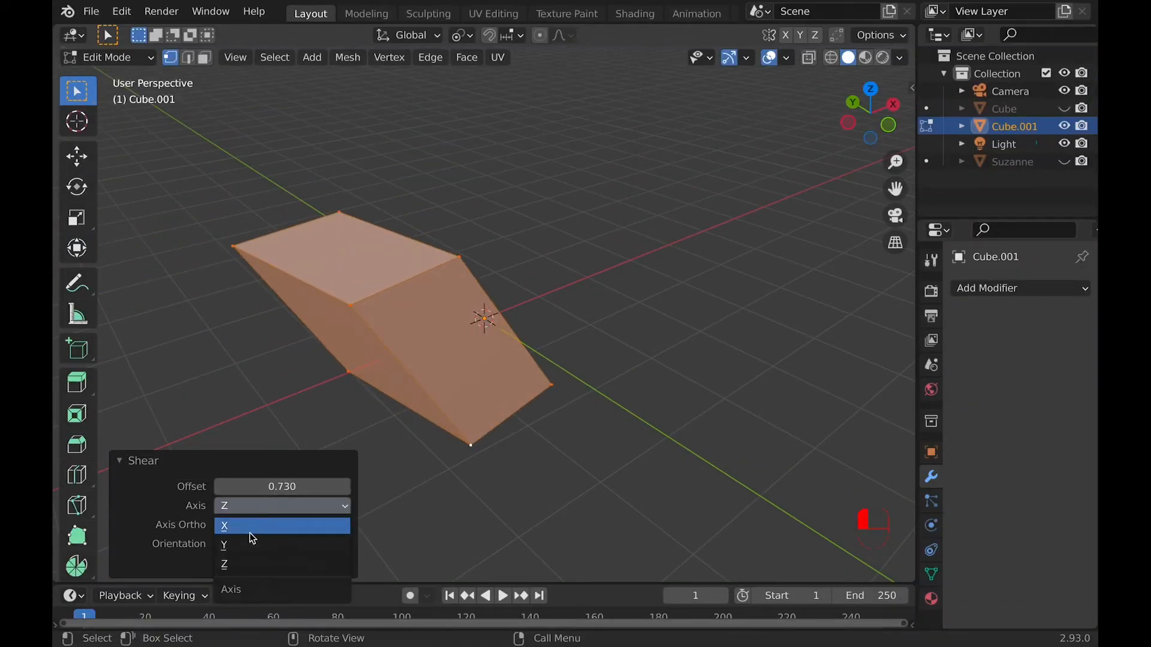
pyautogui.click(246, 526)
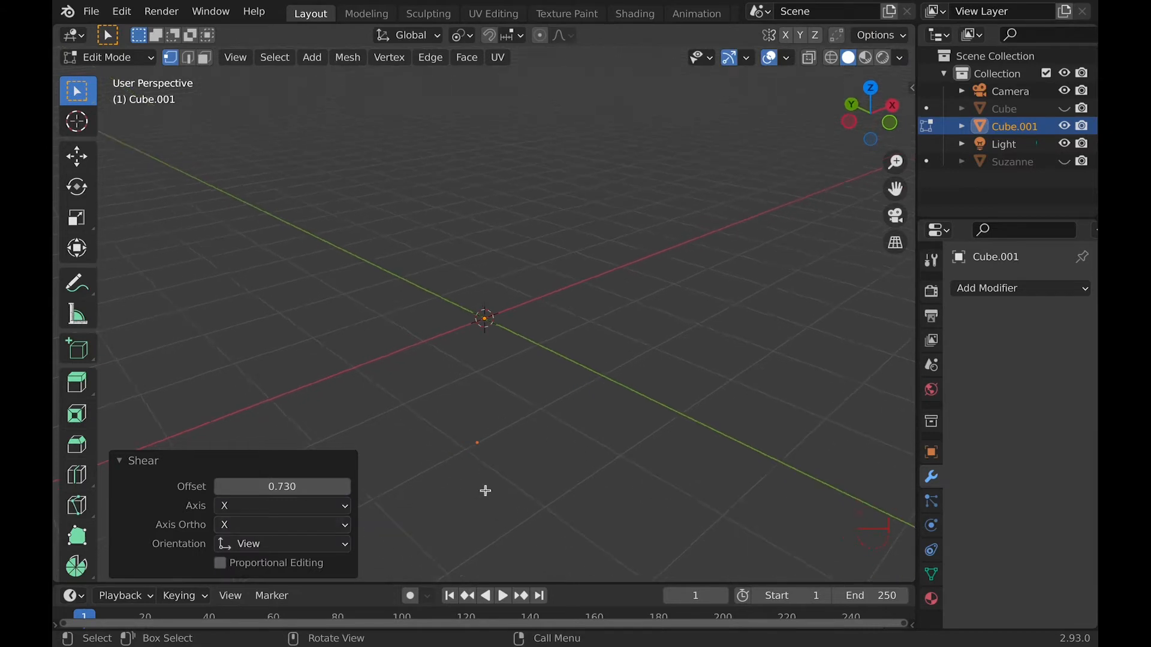
pyautogui.click(281, 525)
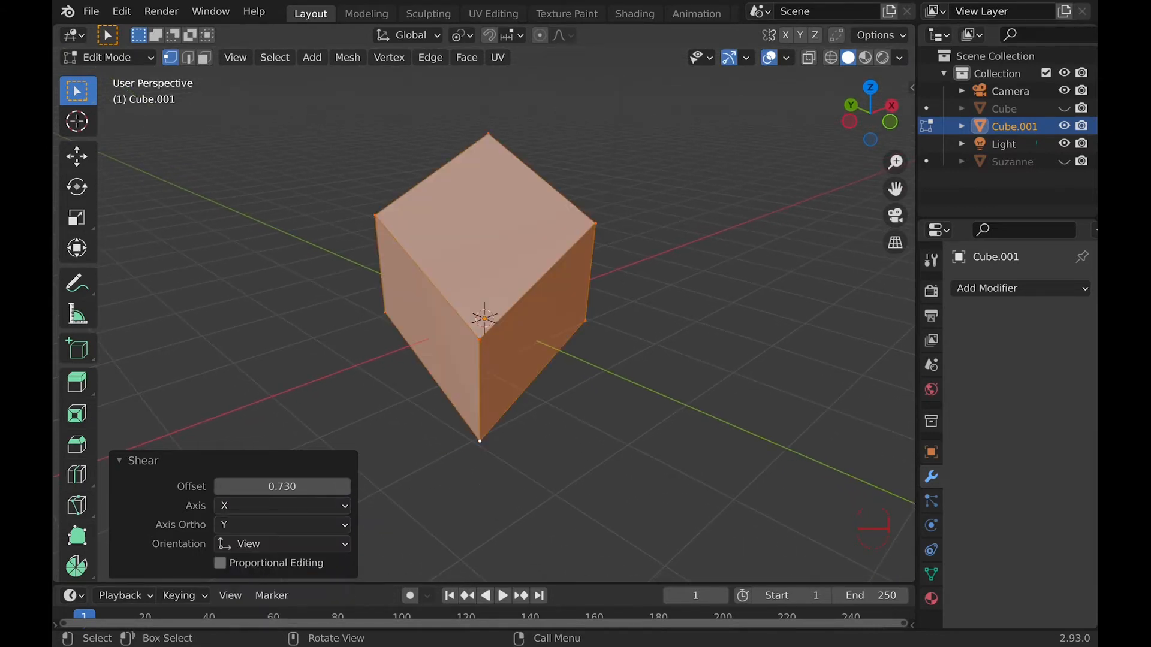
pyautogui.click(282, 544)
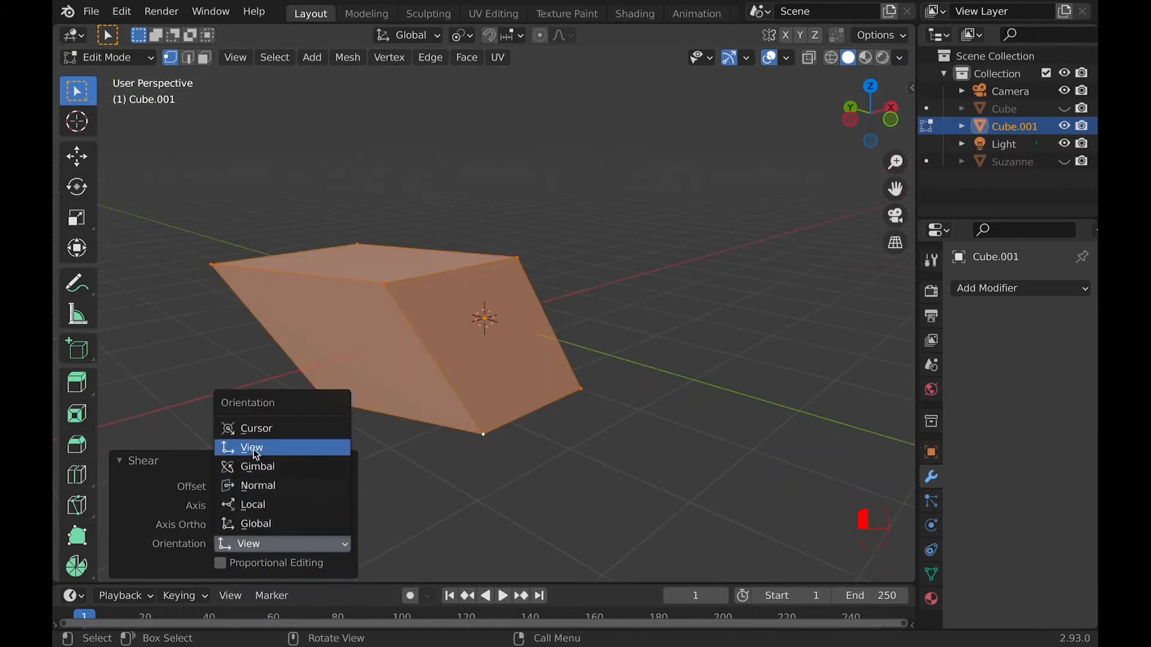
pyautogui.click(254, 524)
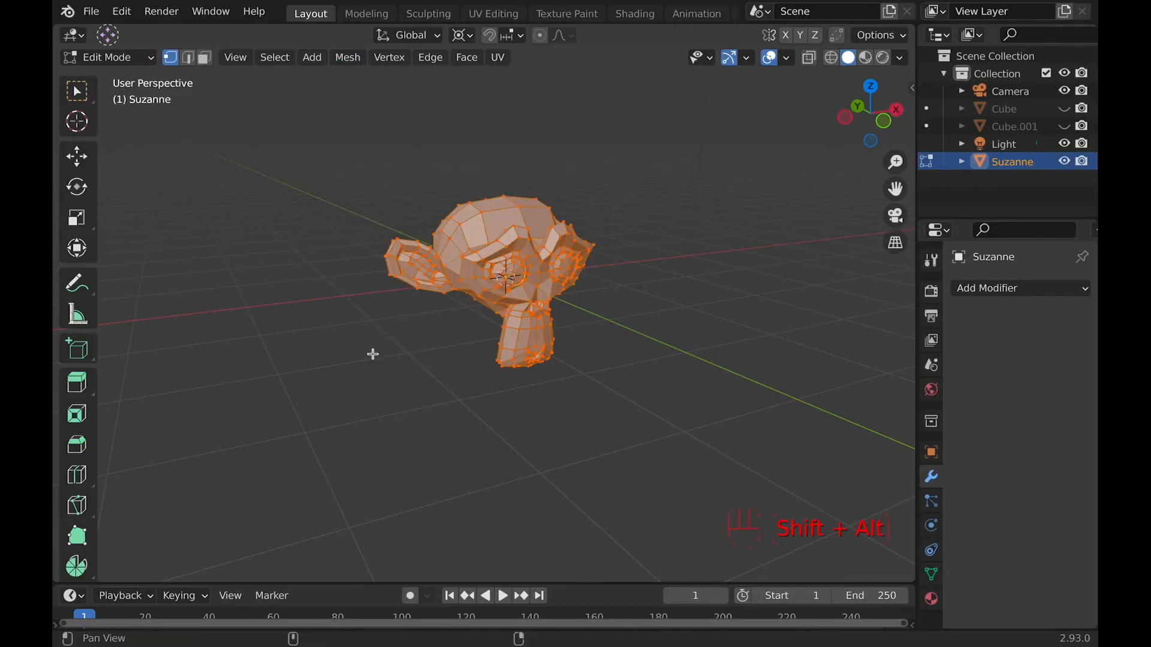
# Apply To Sphere to Suzanne's mesh with Factor 1.000, rounding the head into a ball.
pyautogui.press('shift+alt+s')
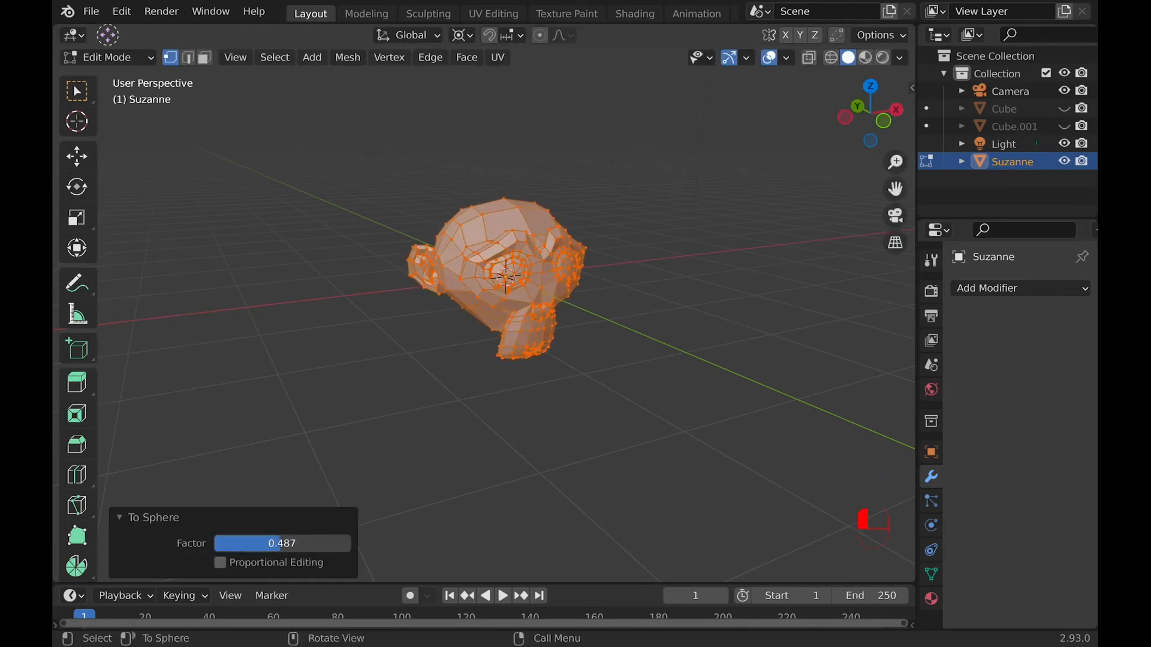
pyautogui.moveTo(257, 543); pyautogui.dragTo(352, 543)
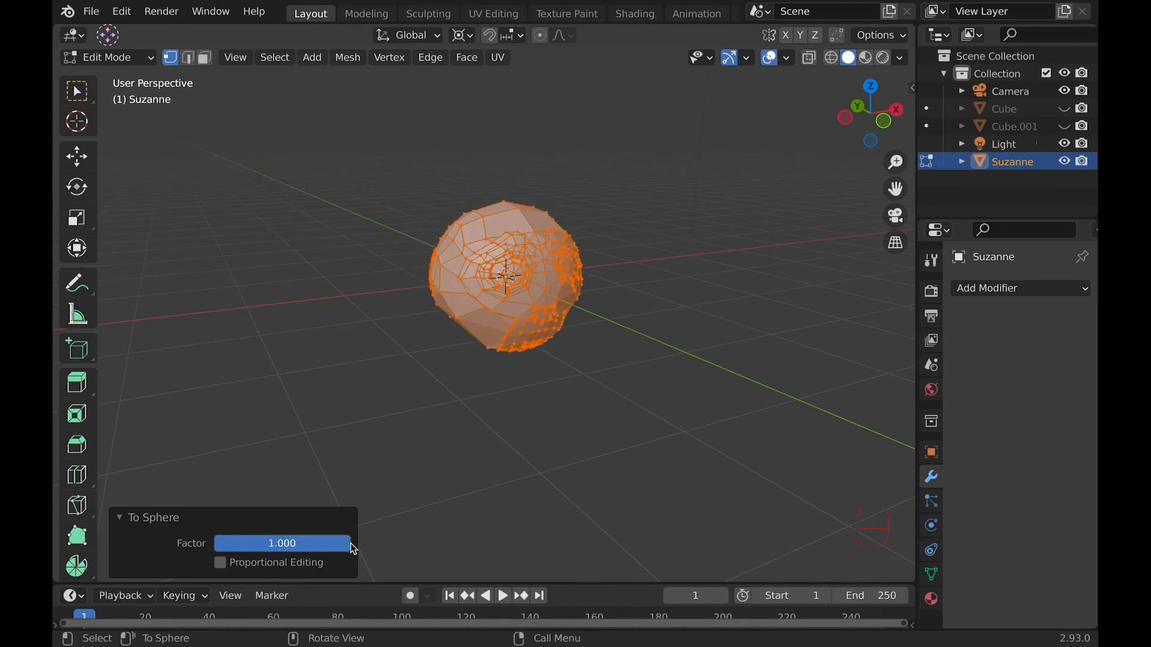